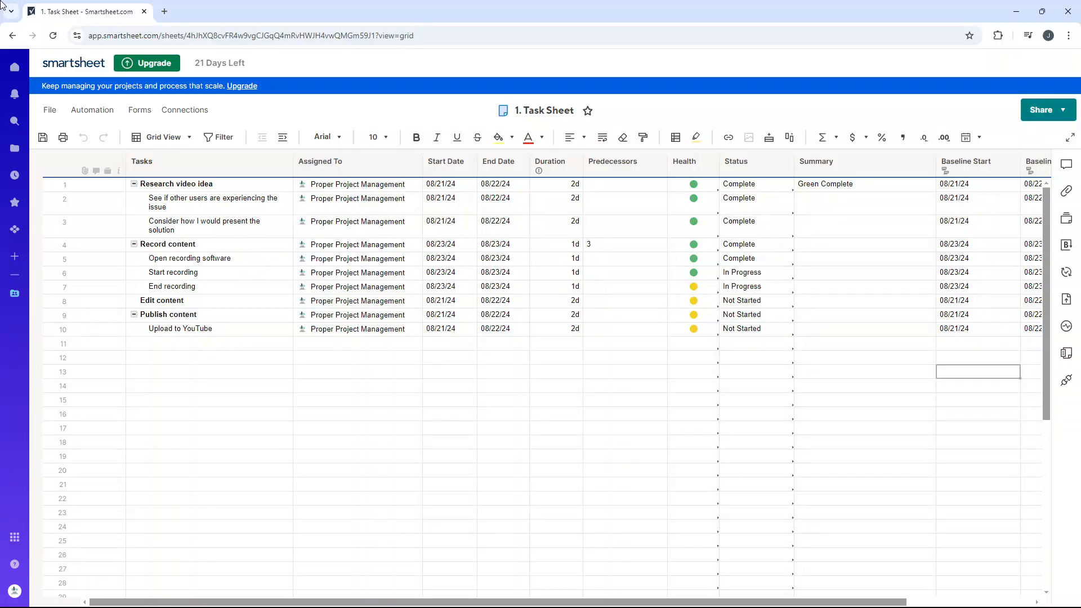
# Switch the Task Sheet to Gantt View, showing task bars across an August–September timeline
pyautogui.click(446, 161)
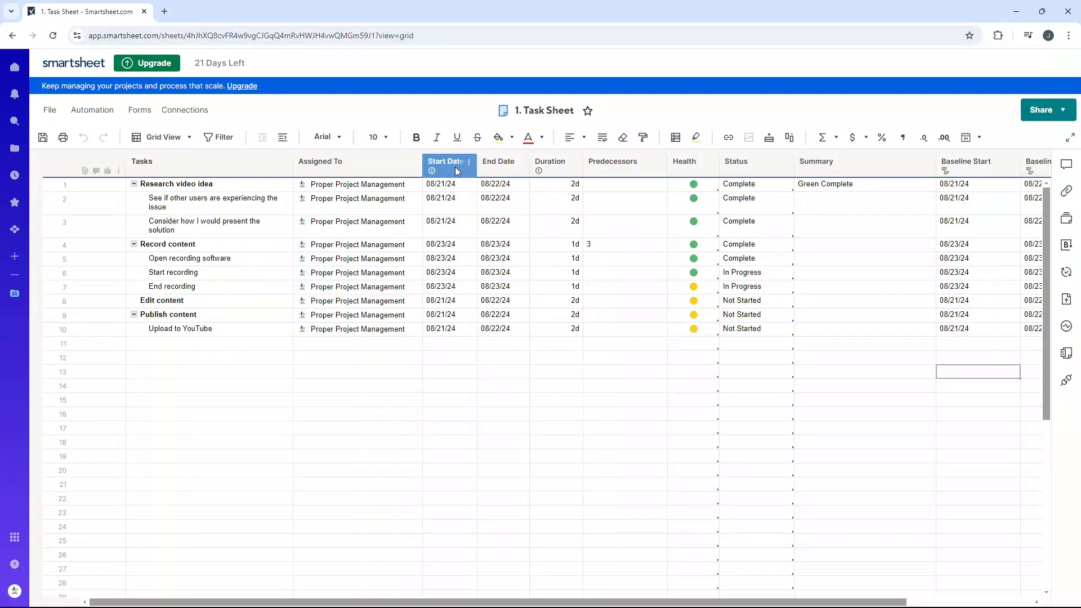
pyautogui.click(498, 162)
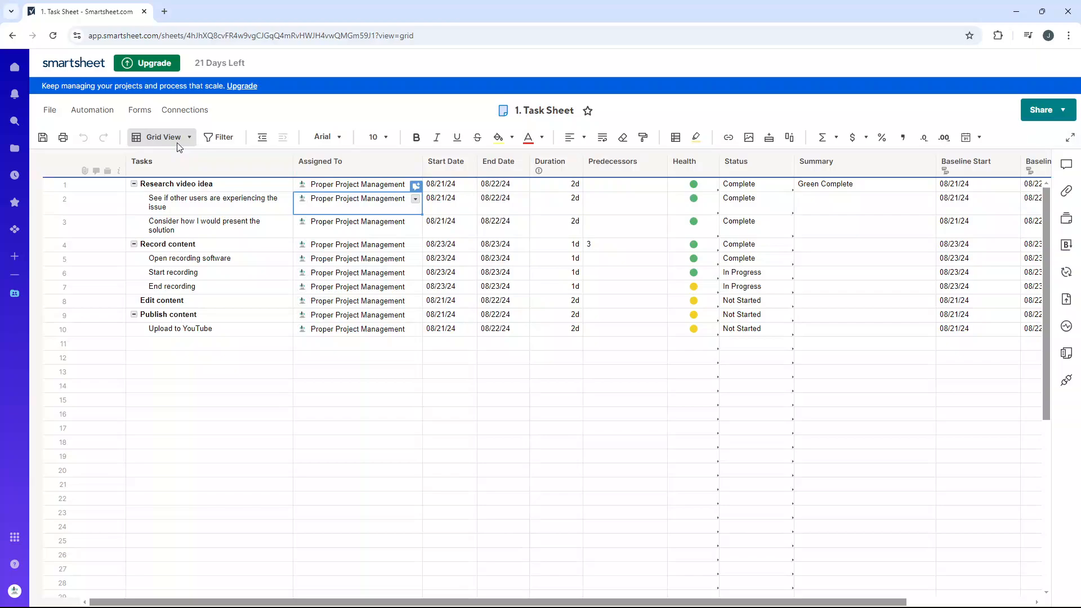
pyautogui.click(163, 136)
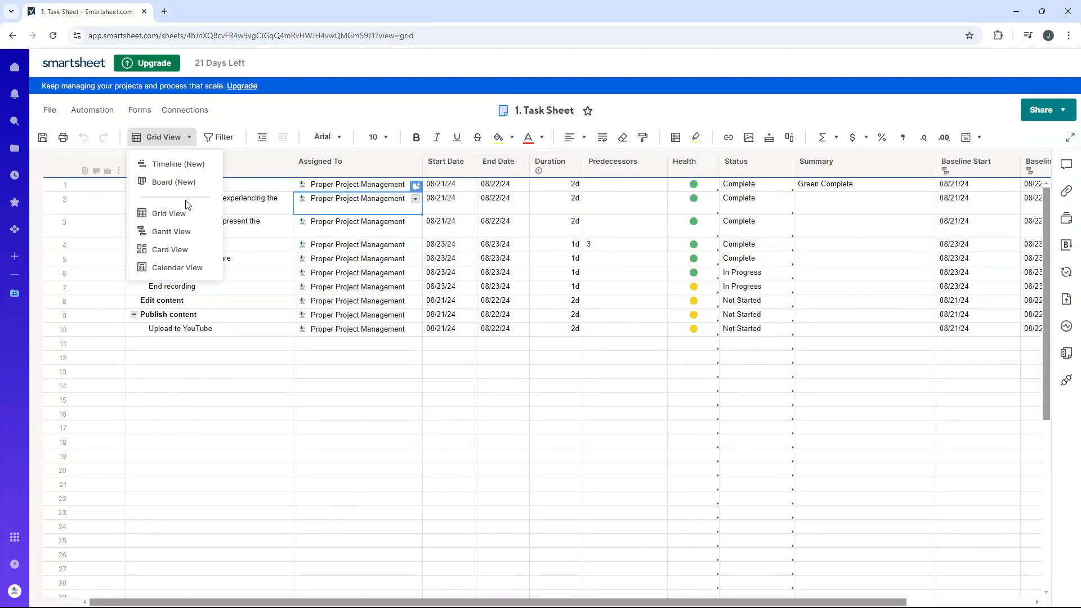
pyautogui.click(171, 230)
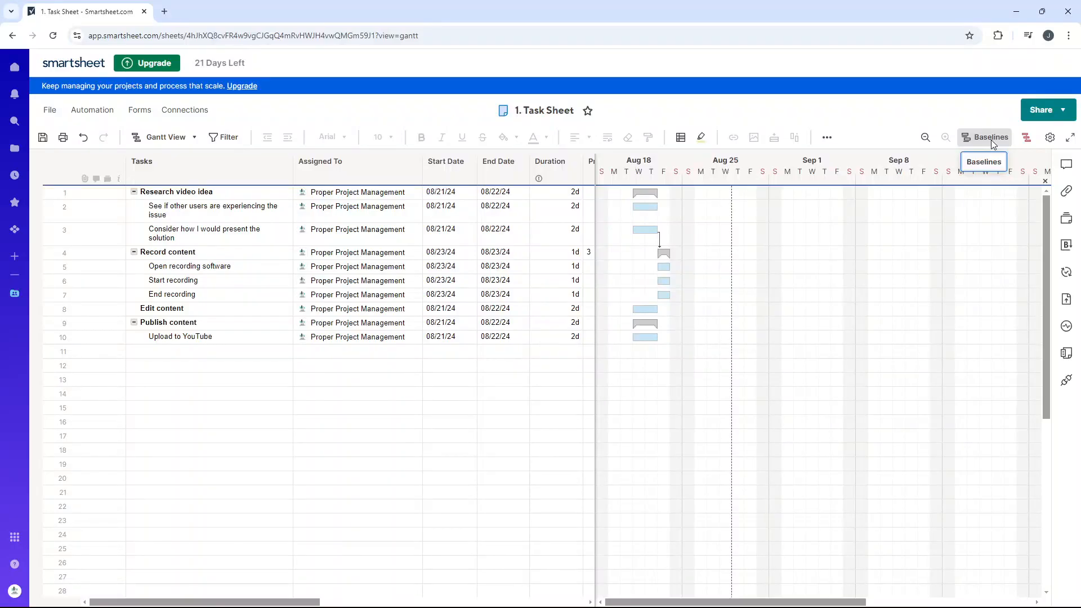
# In the Baselines settings, switch on 'Show baseline in Gantt'
pyautogui.click(989, 138)
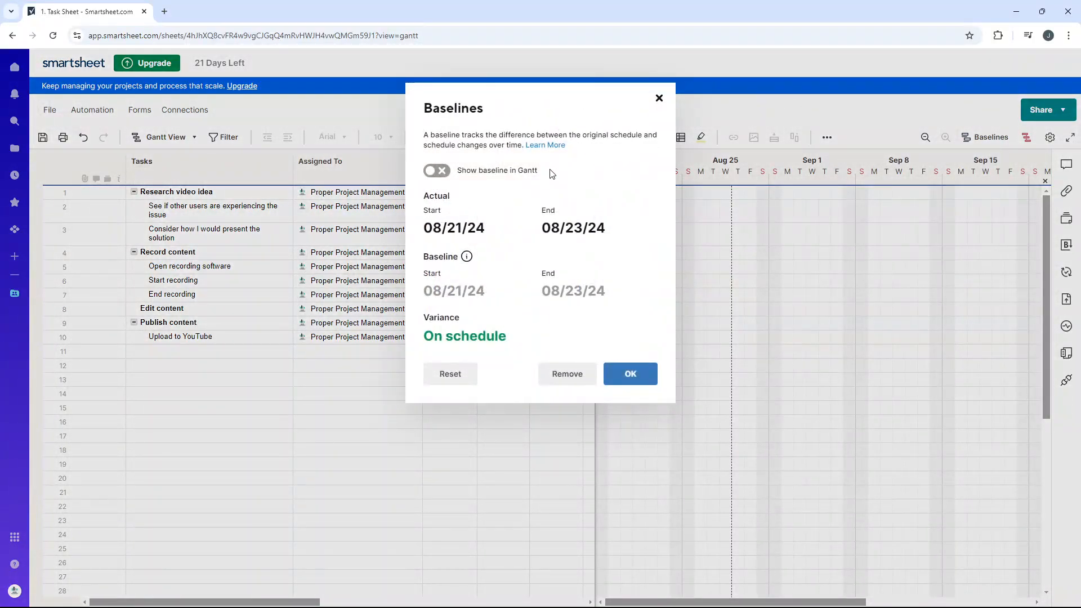
pyautogui.click(437, 170)
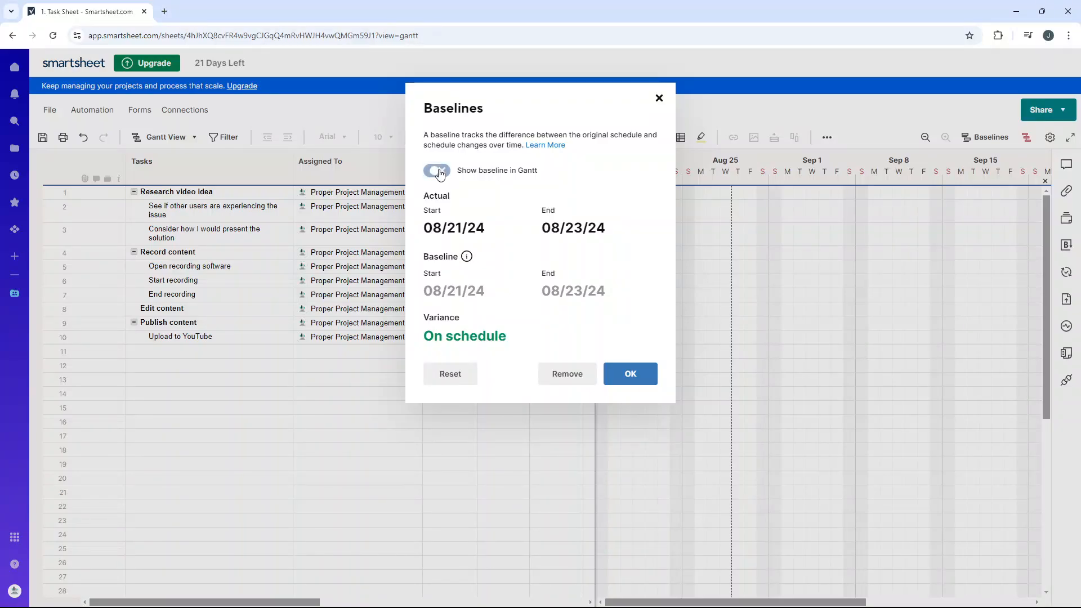
pyautogui.click(436, 170)
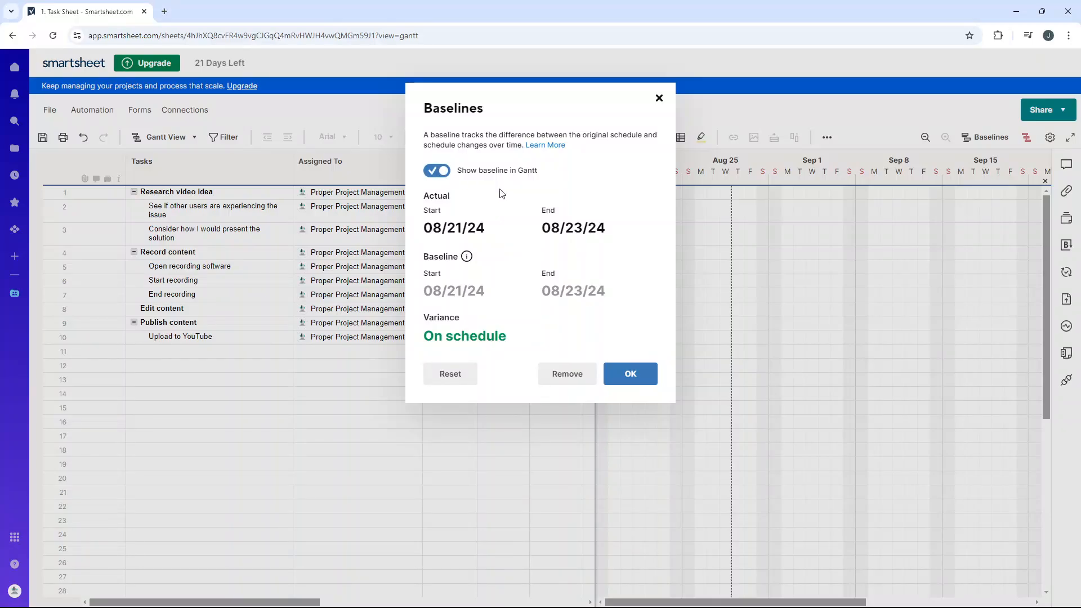
pyautogui.moveTo(436, 205)
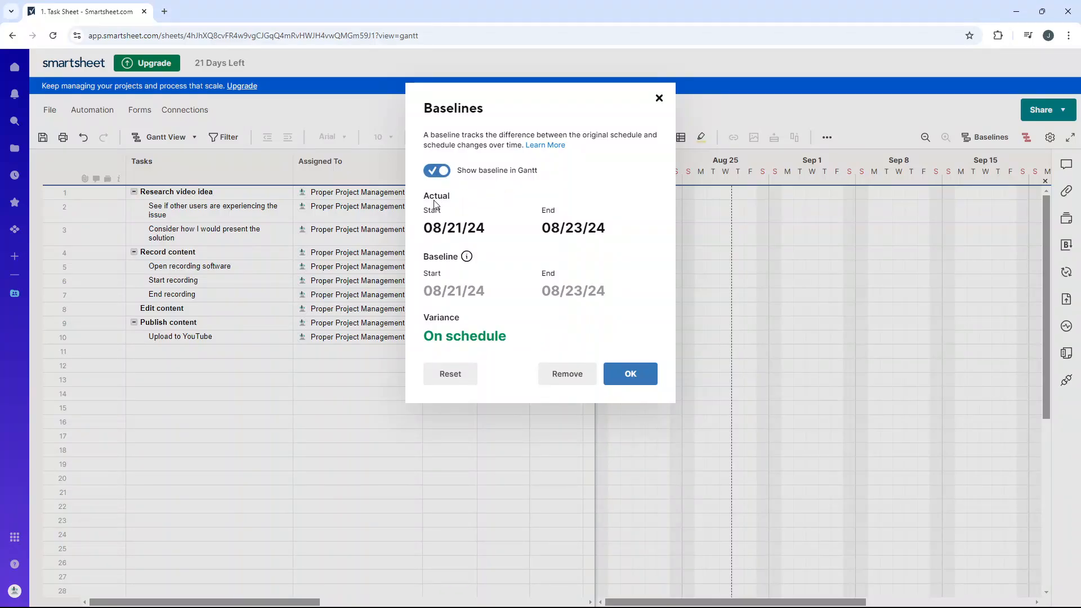
pyautogui.moveTo(448, 236)
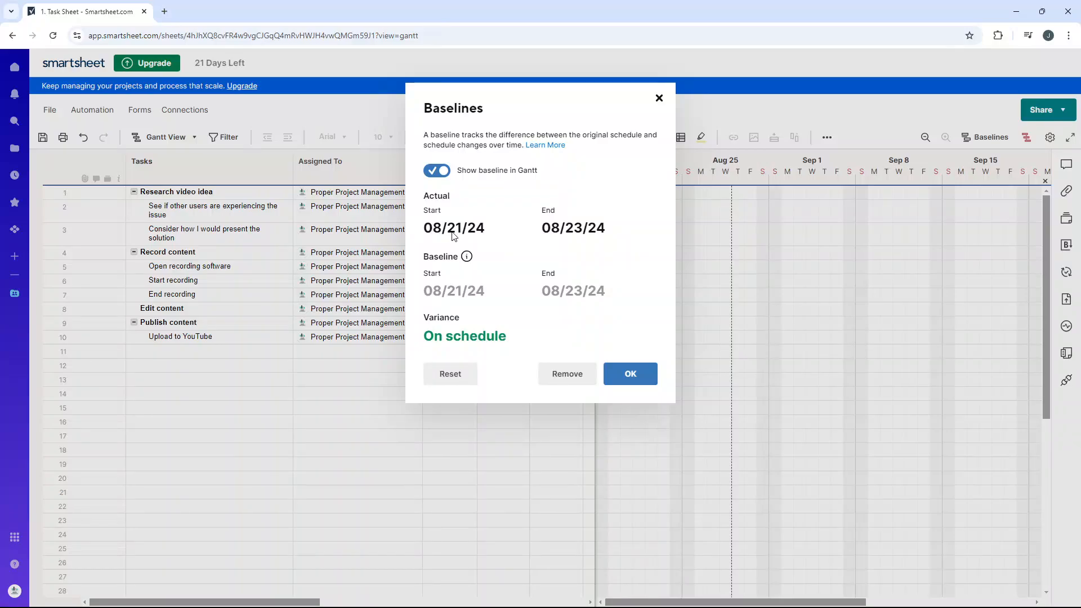
pyautogui.moveTo(580, 237)
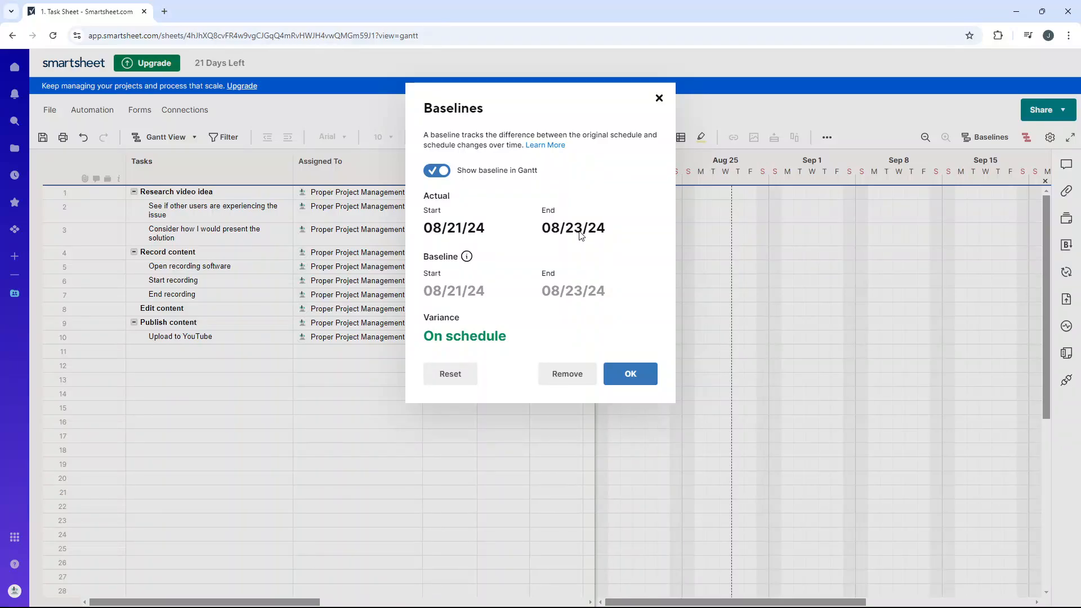
pyautogui.moveTo(569, 240)
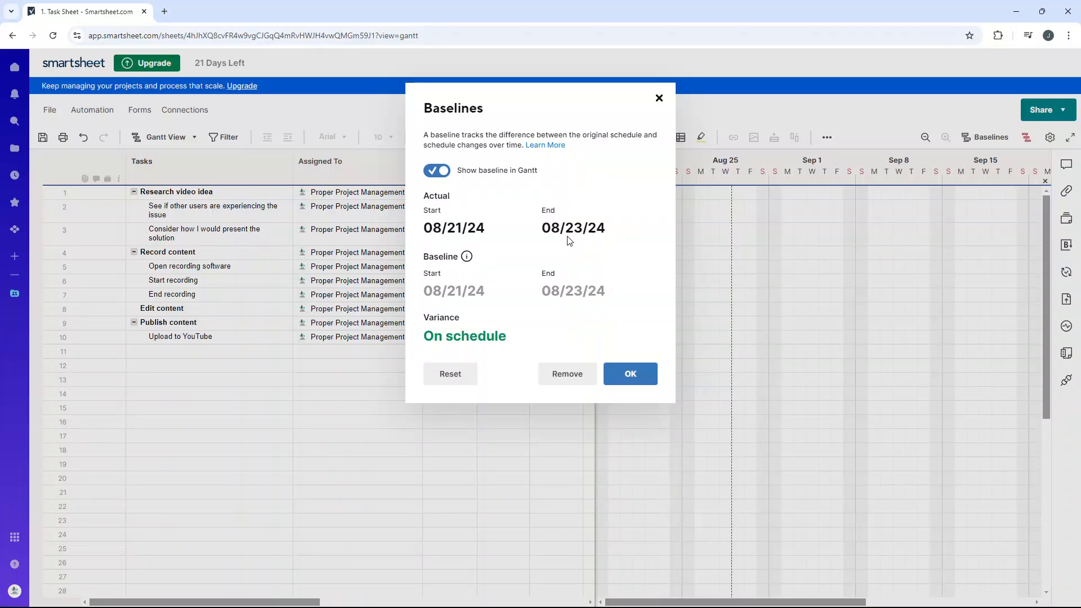
pyautogui.moveTo(467, 257)
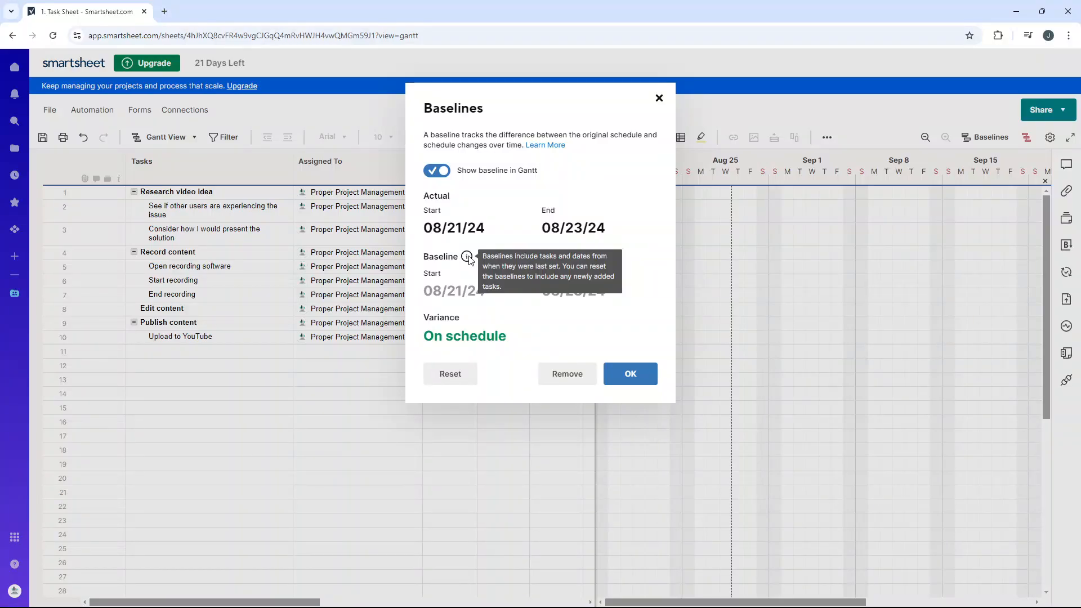
pyautogui.moveTo(473, 307)
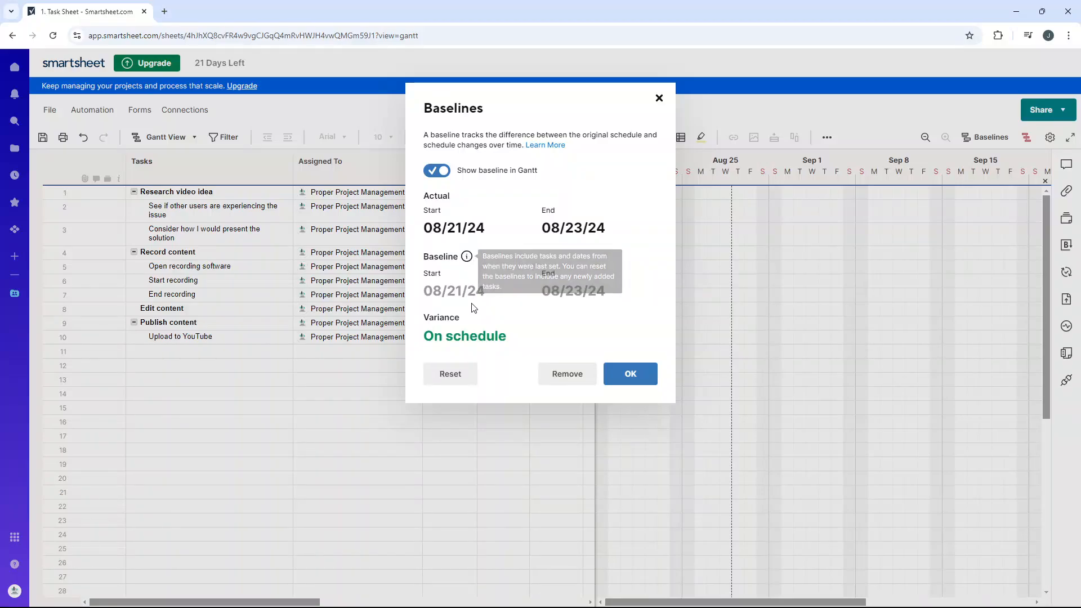
pyautogui.moveTo(457, 300)
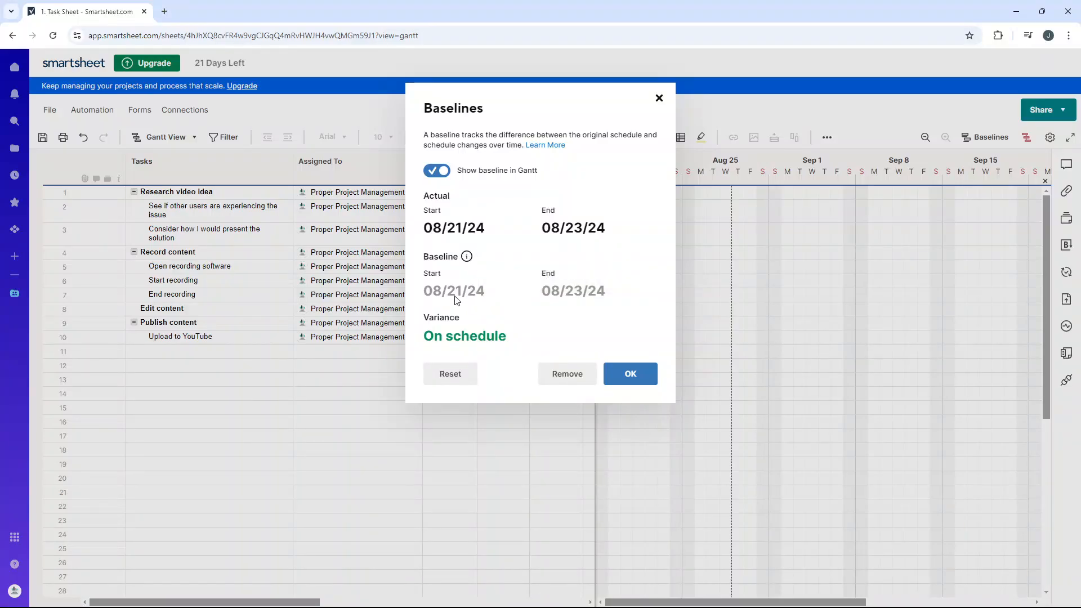
pyautogui.moveTo(477, 298)
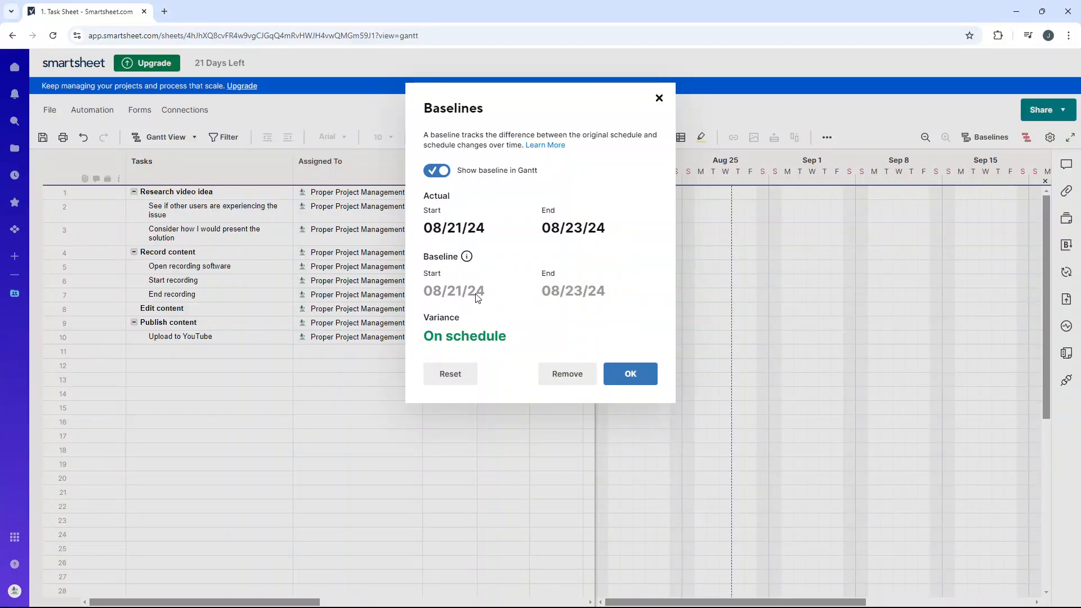
pyautogui.moveTo(574, 299)
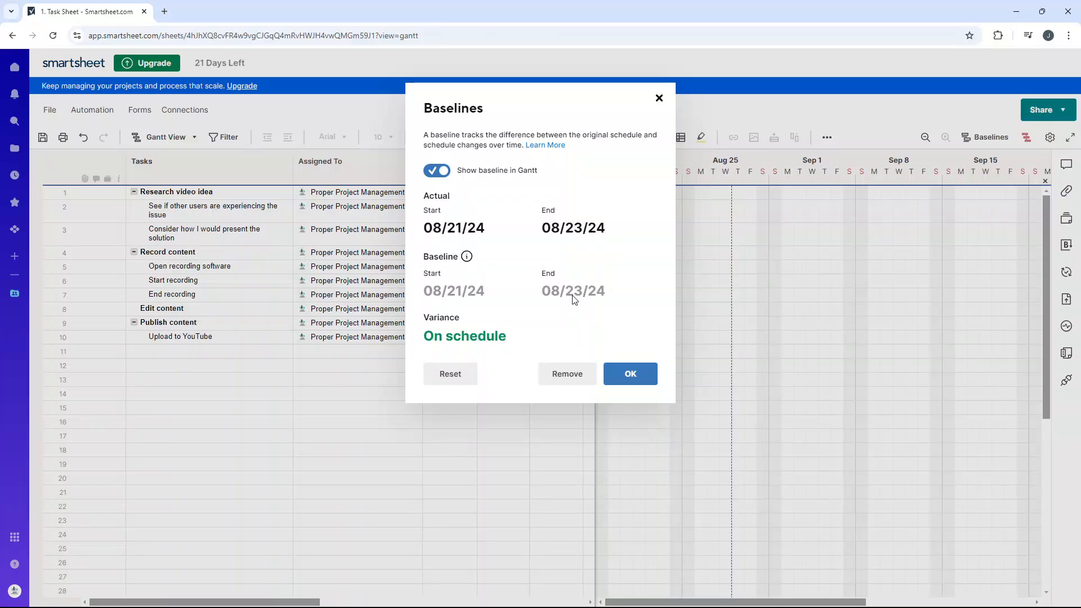
pyautogui.moveTo(455, 322)
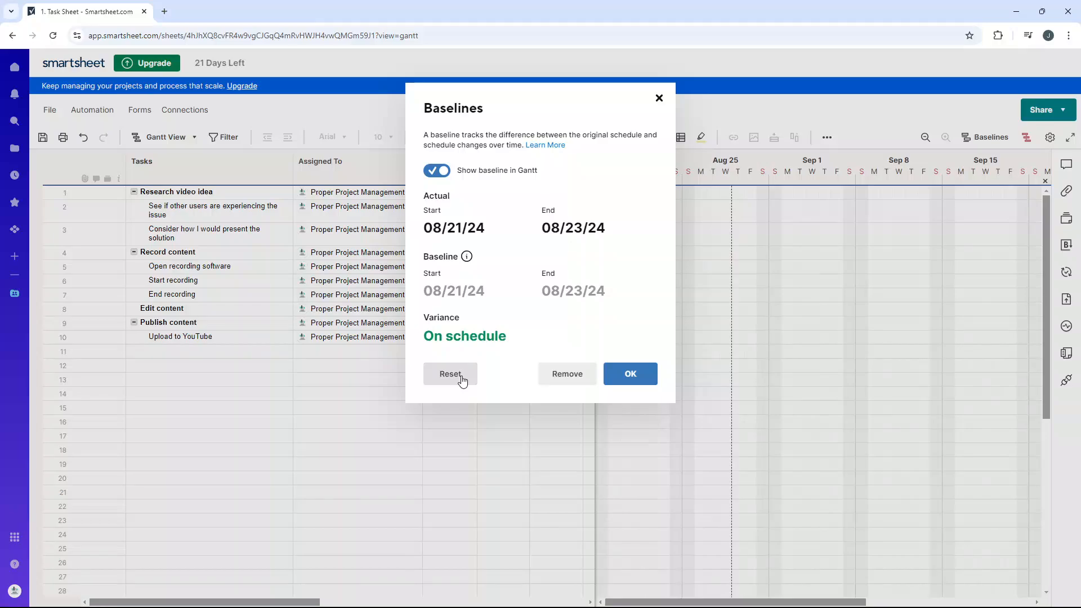
pyautogui.moveTo(567, 374)
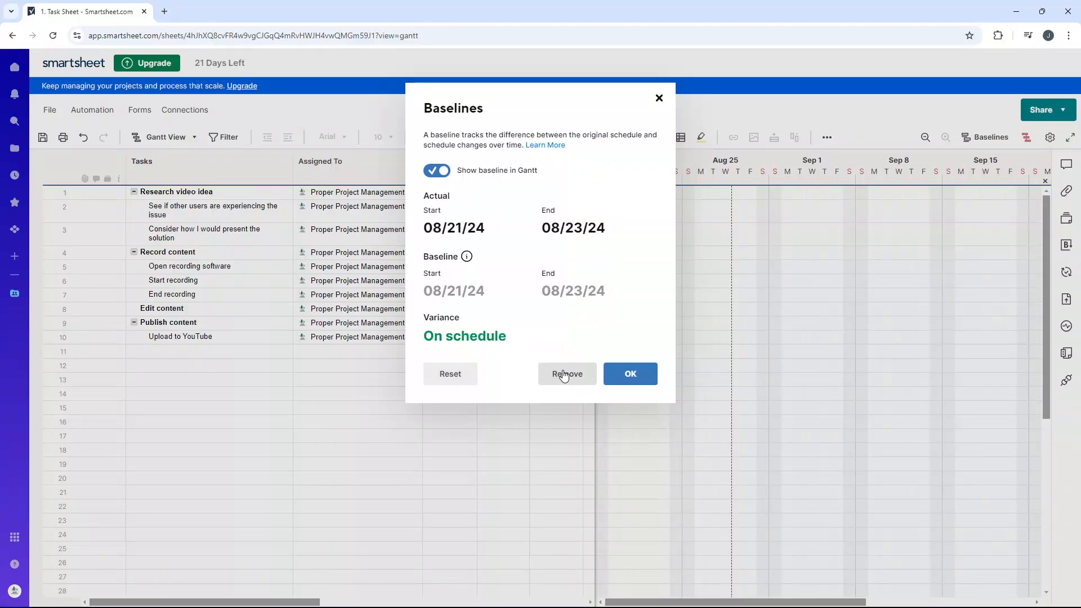
pyautogui.moveTo(629, 374)
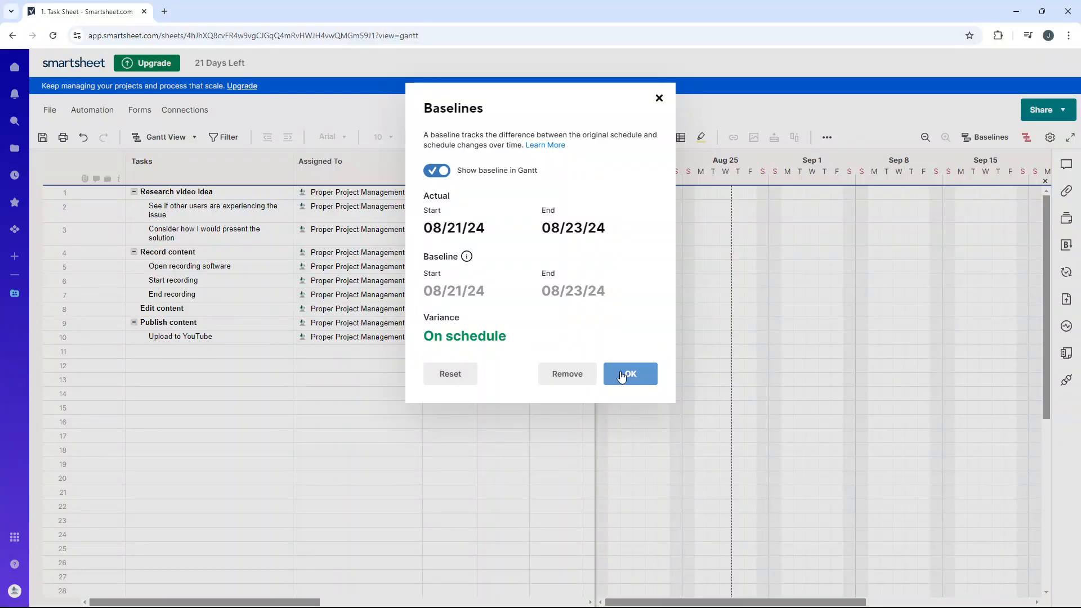
# Apply baselines beneath the task bars, then switch 'Show baseline in Gantt' off and reopen Baselines
pyautogui.click(627, 373)
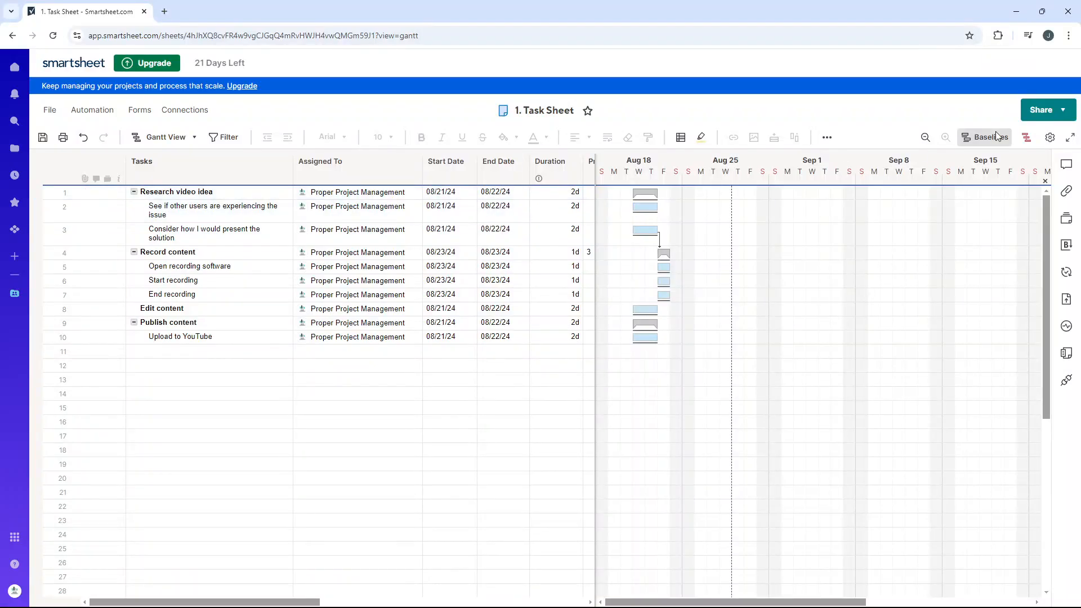
pyautogui.click(988, 137)
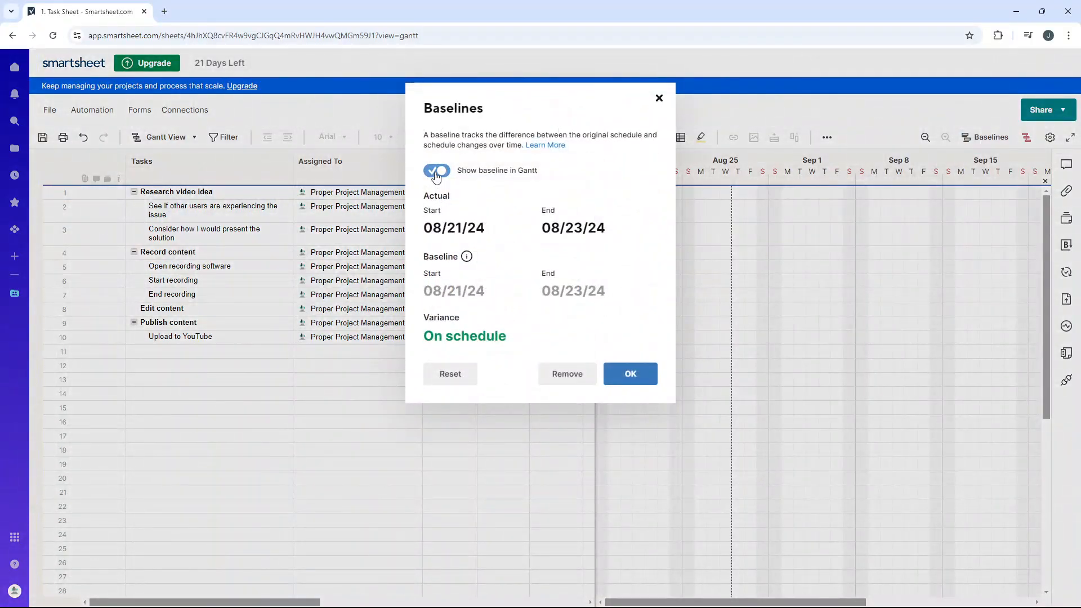
pyautogui.click(629, 374)
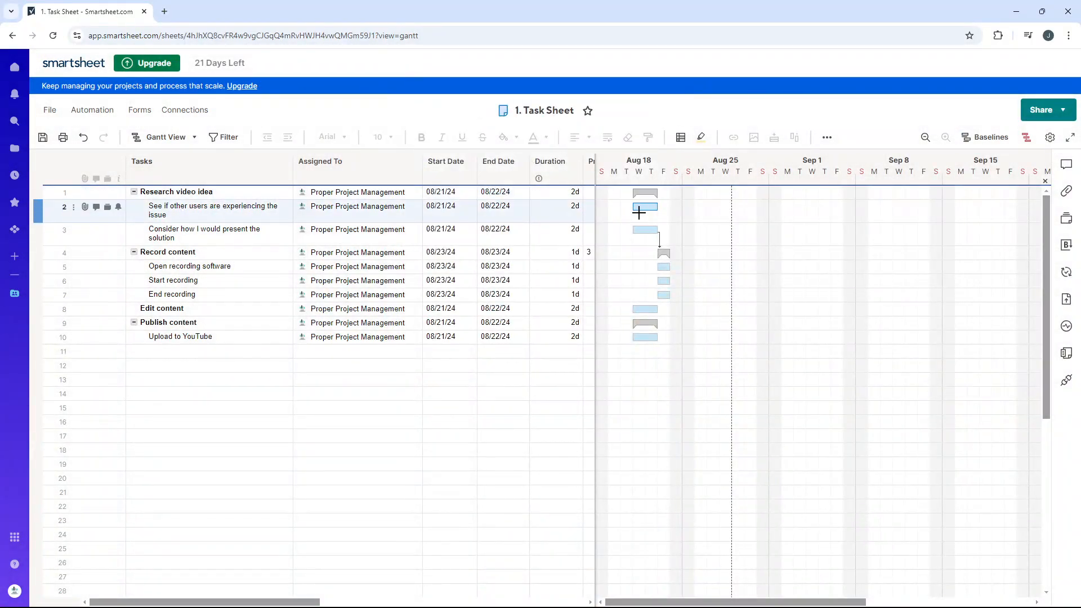
pyautogui.click(168, 251)
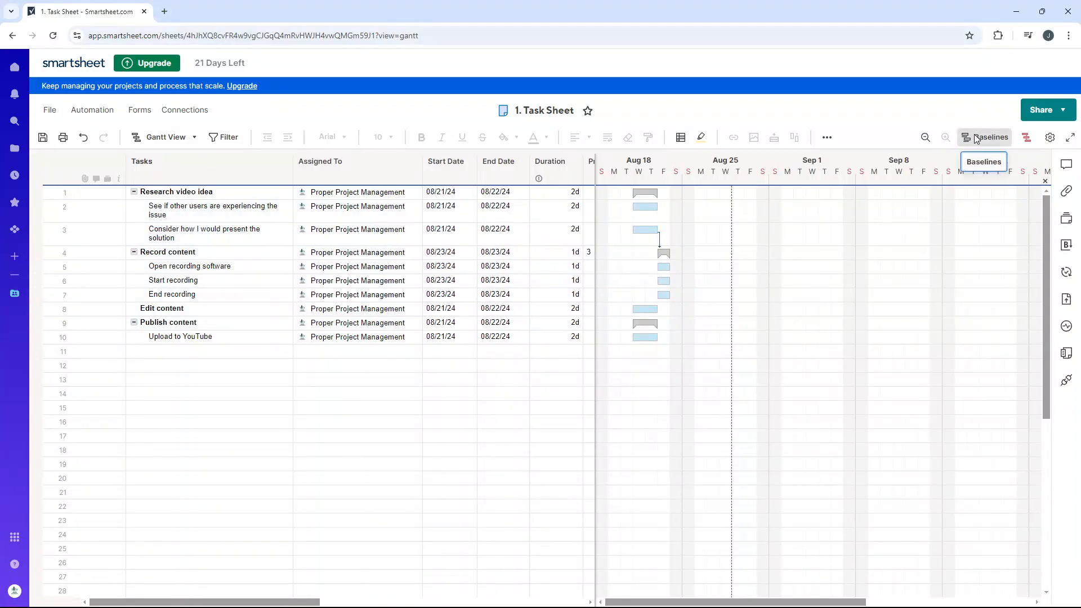
pyautogui.click(988, 136)
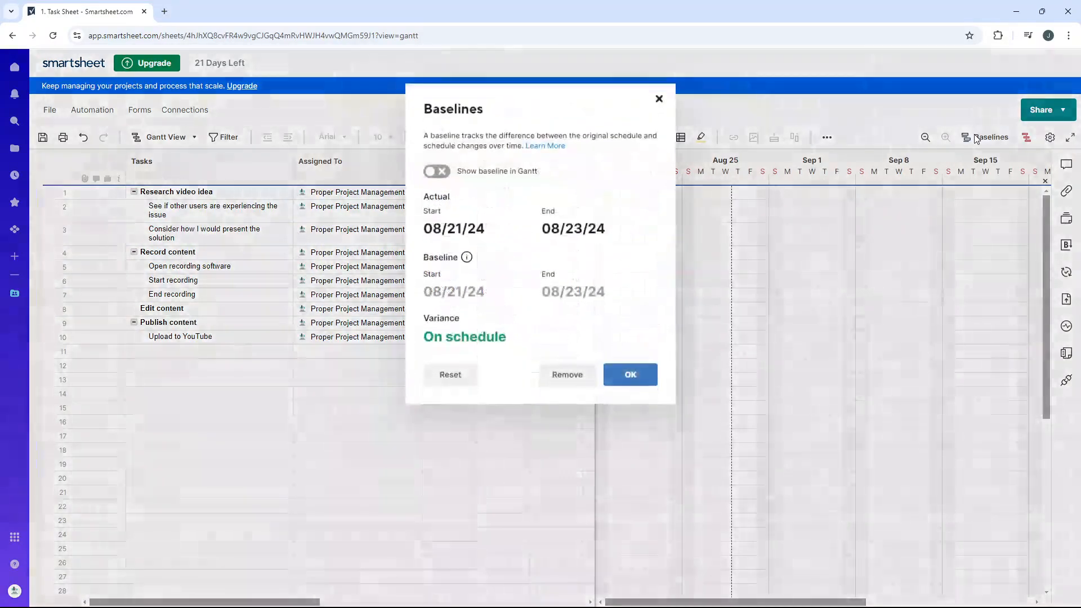